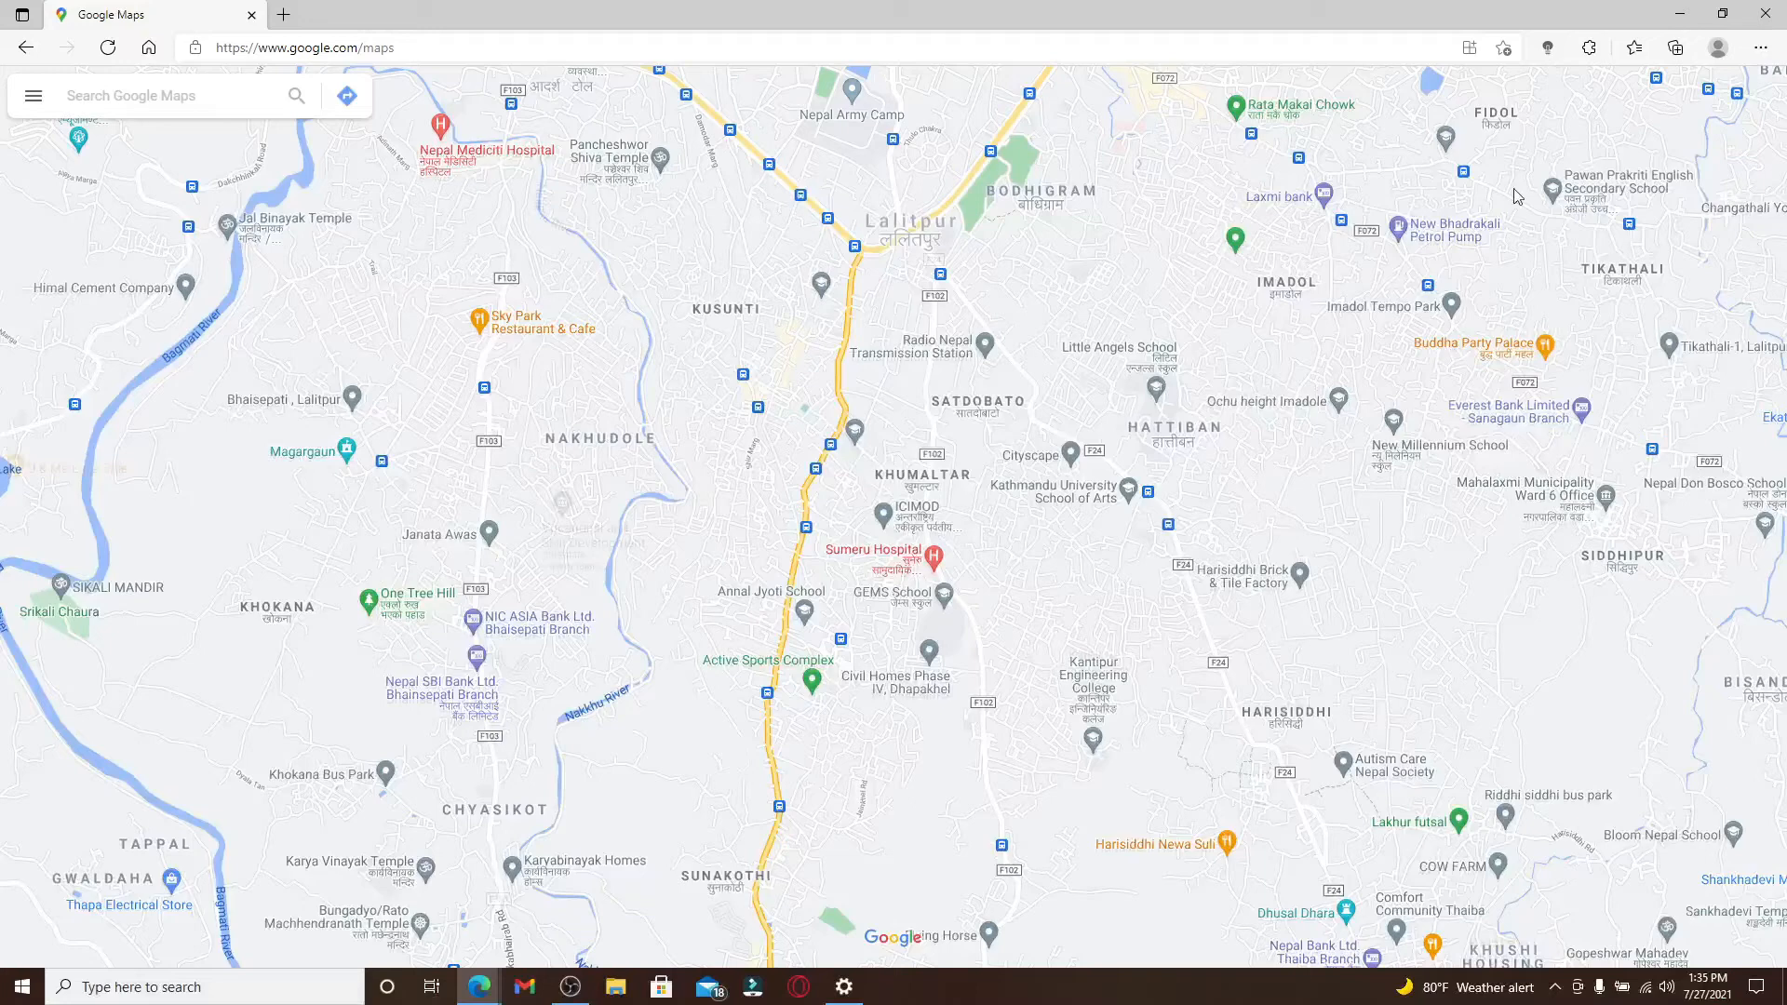
- Zoom the map out around Lalitpur to take in Kirtipur, Bhaisepati and Thimi
left_click(160, 94)
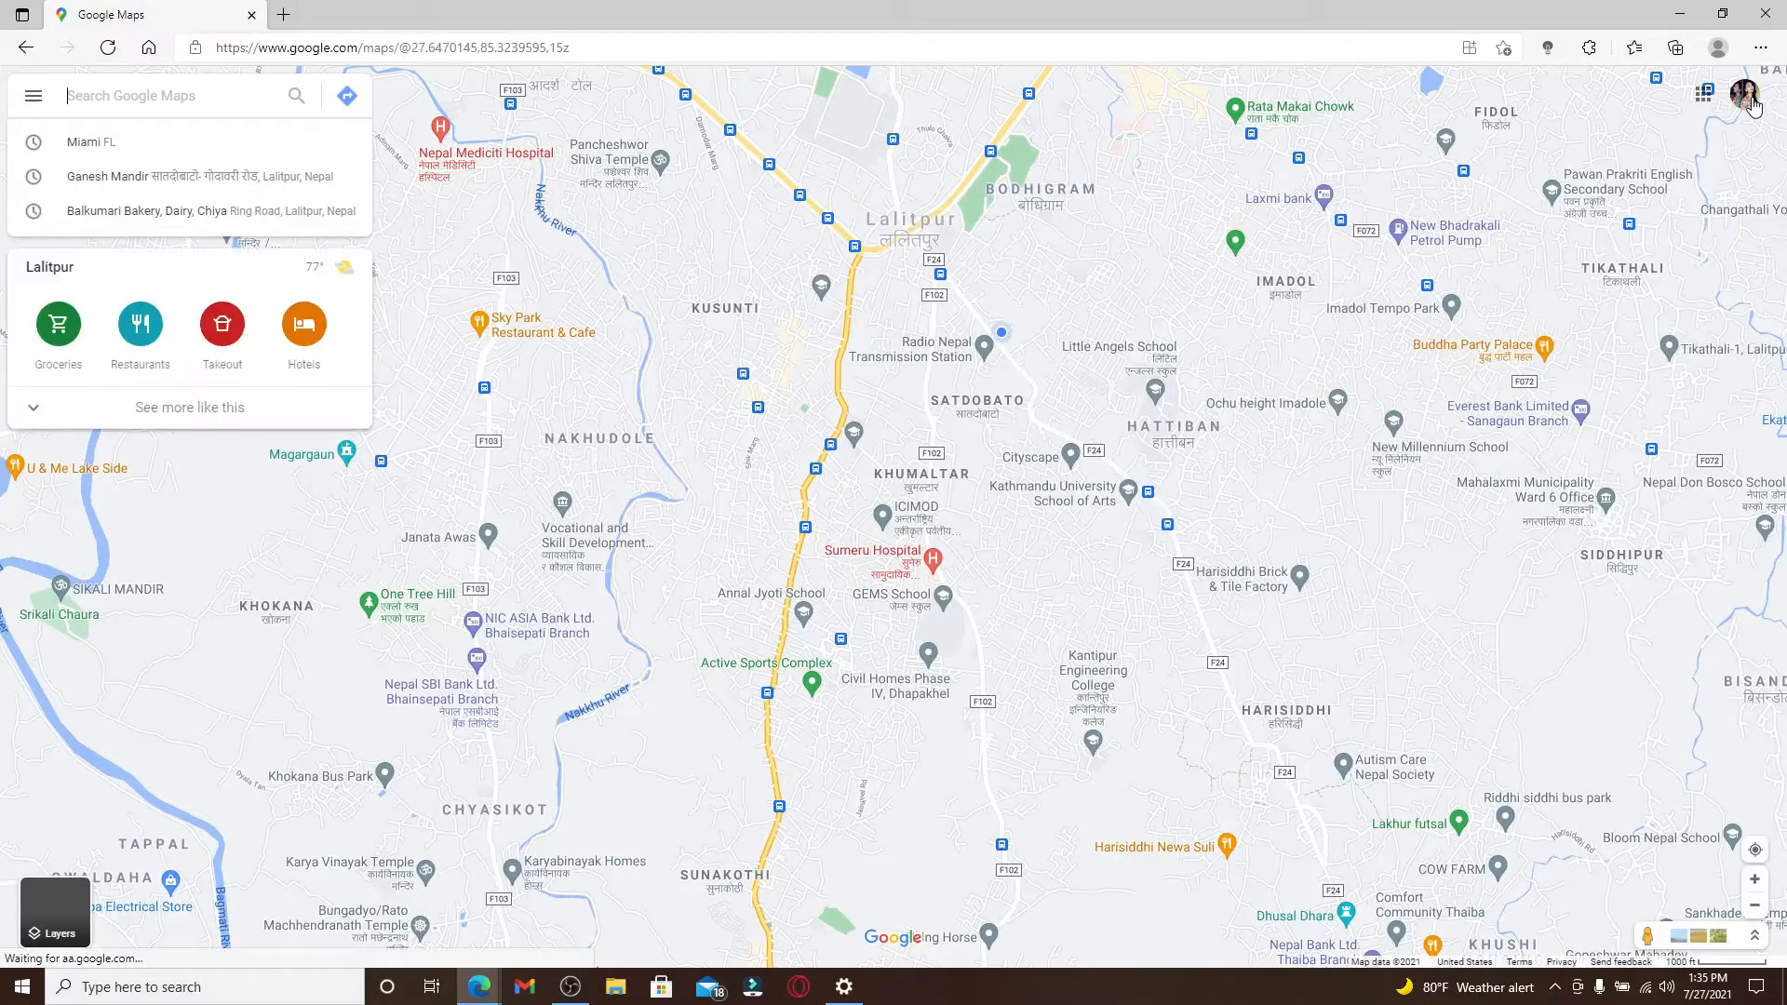
mouse_move(1744, 94)
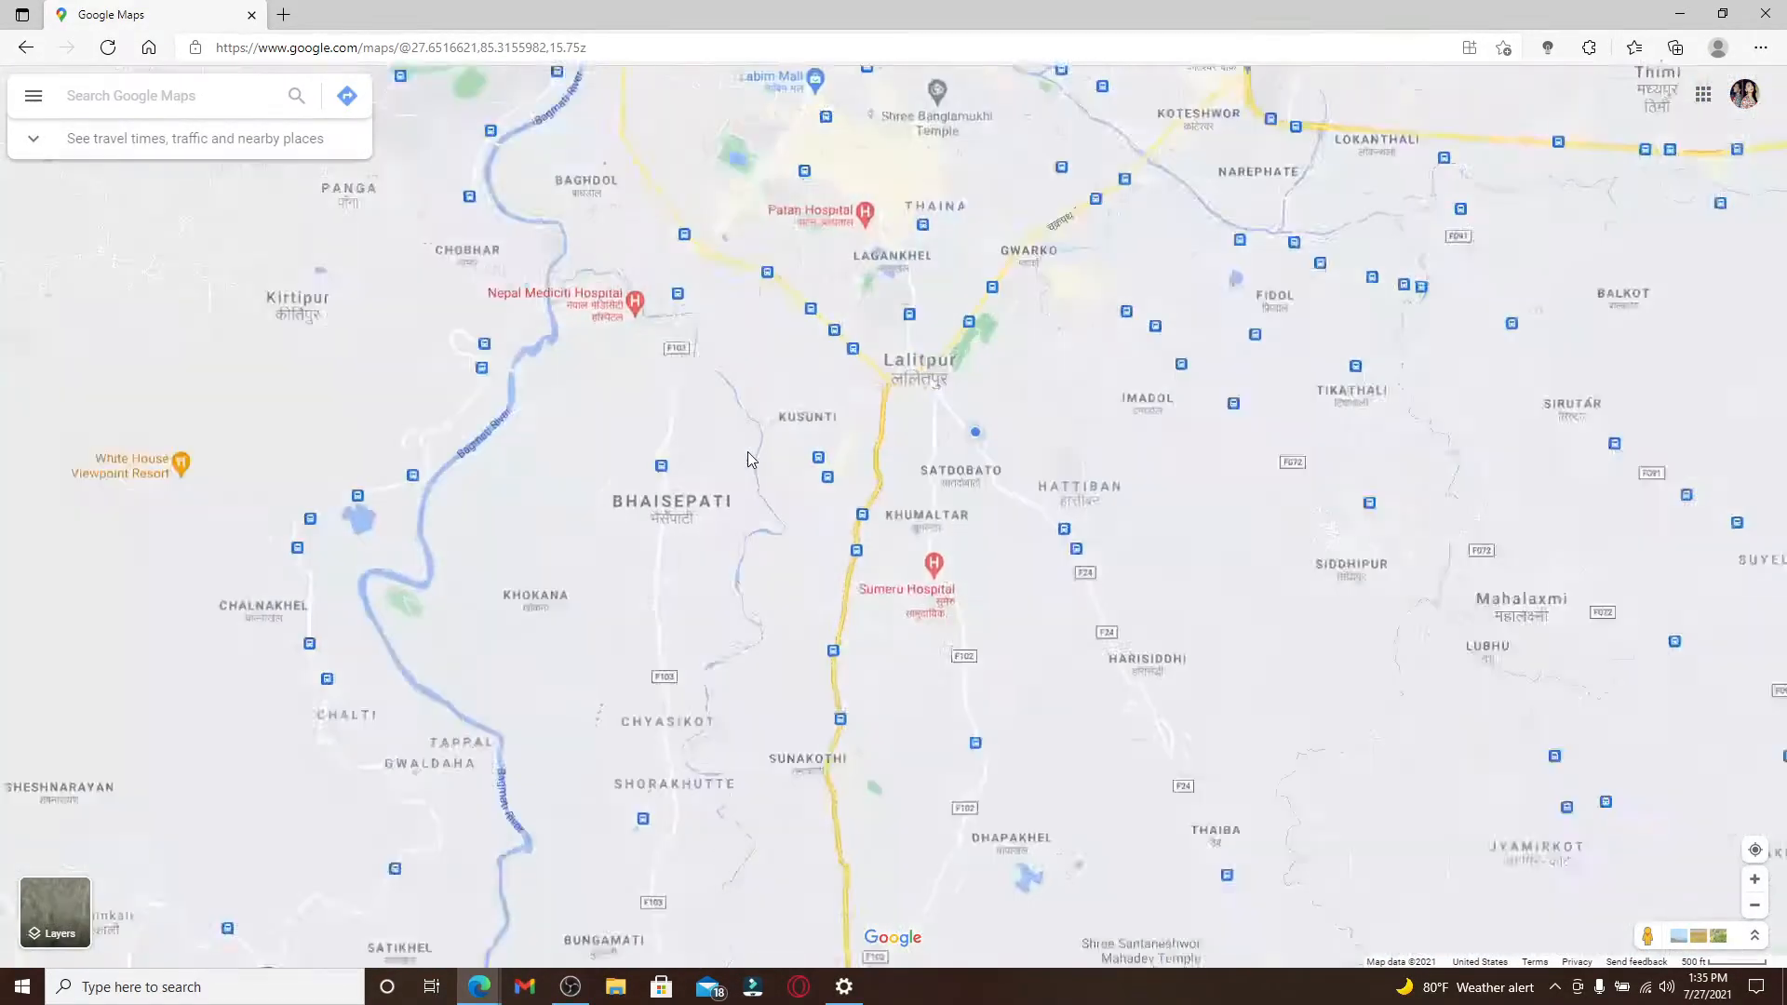
scroll("down", 3)
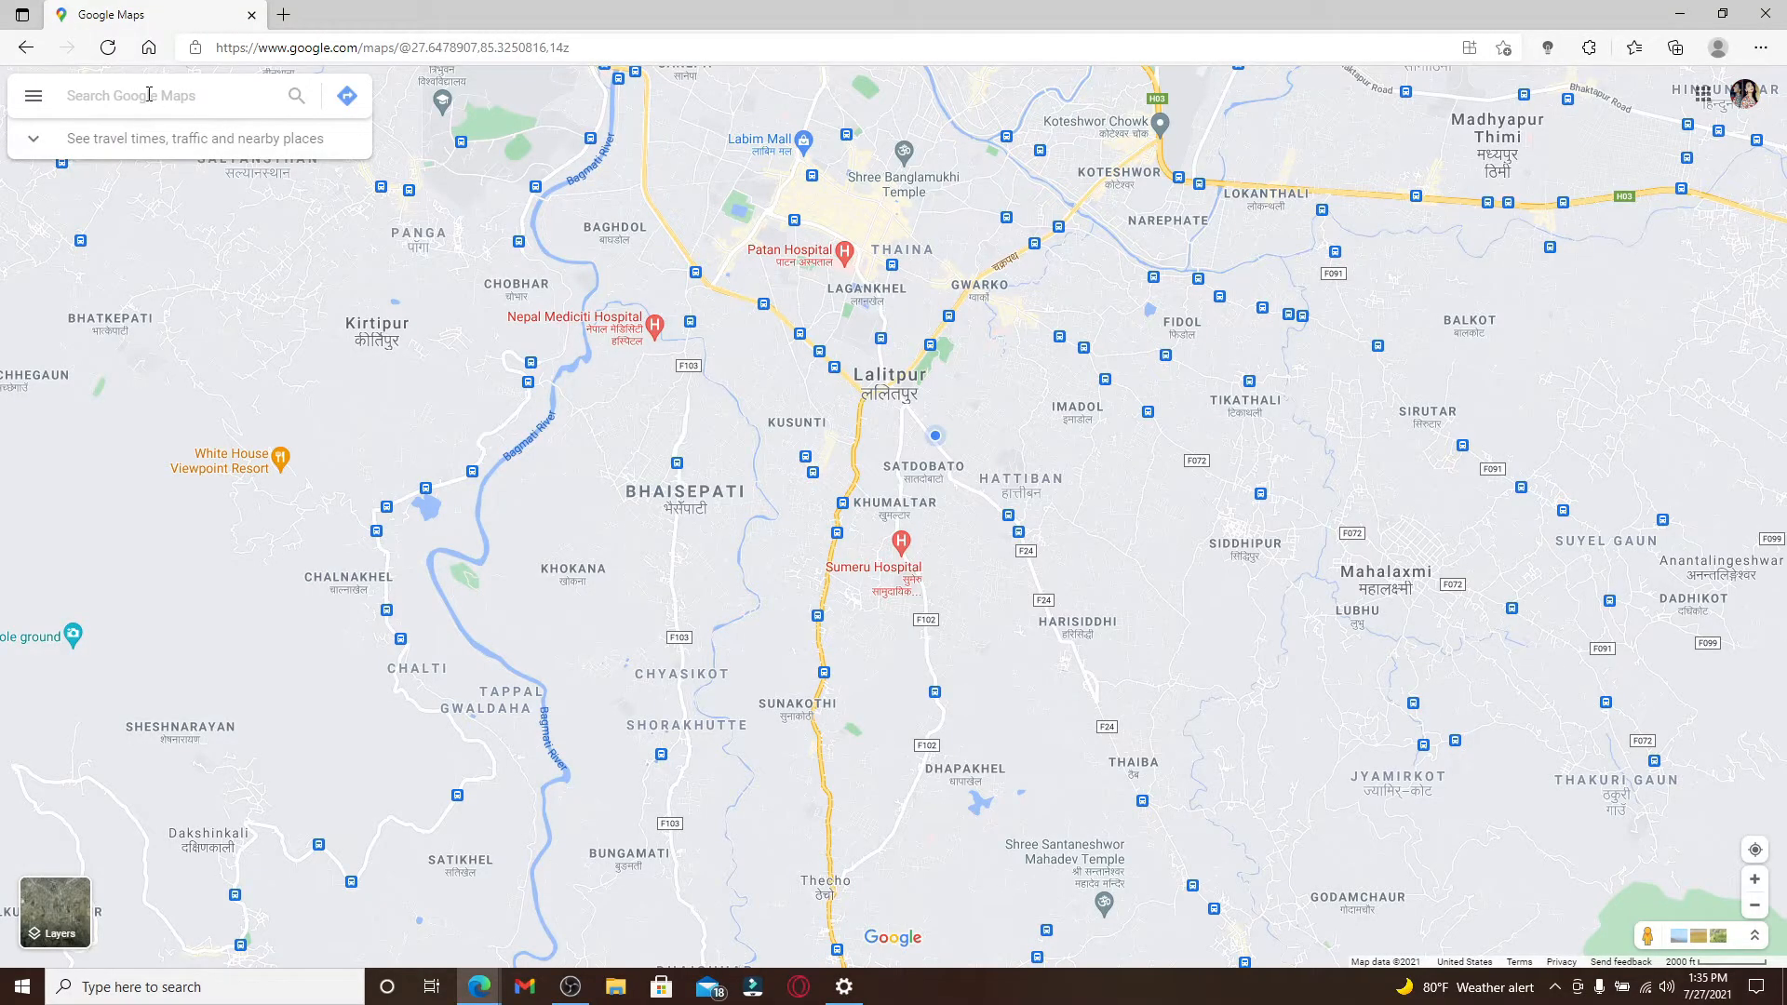
- Search 'mia', choose Miami, Florida, and close its details panel
type("miami")
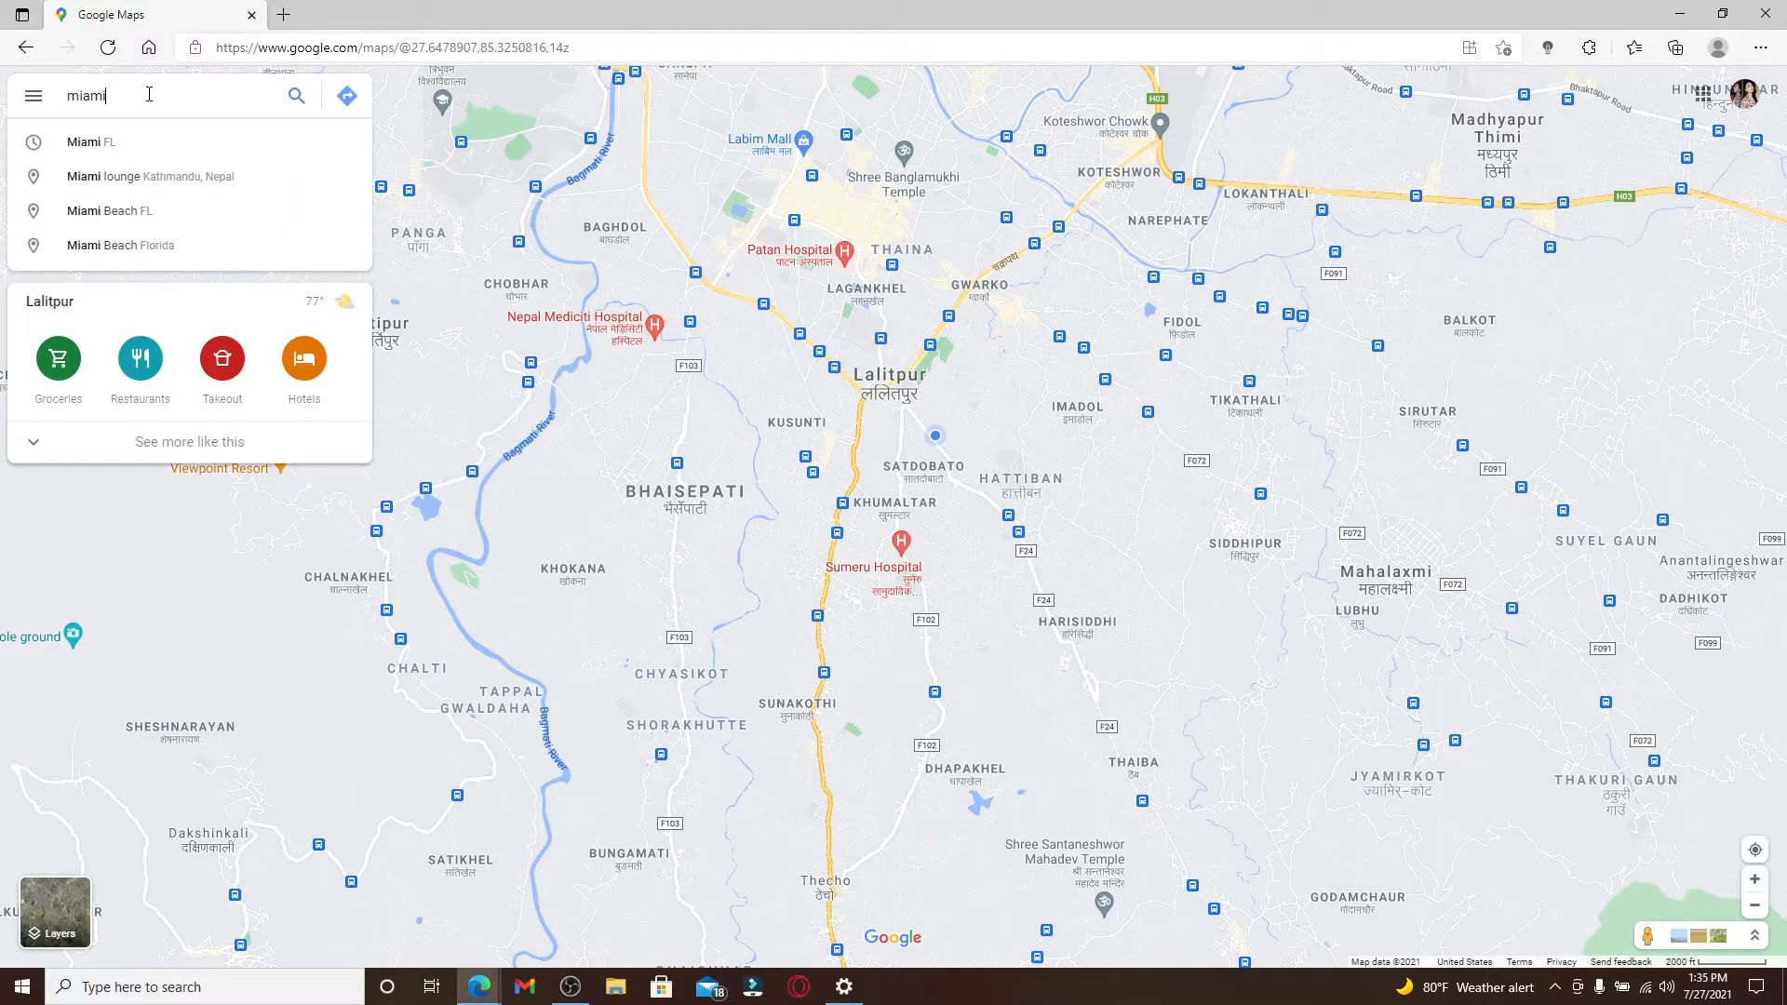
left_click(92, 141)
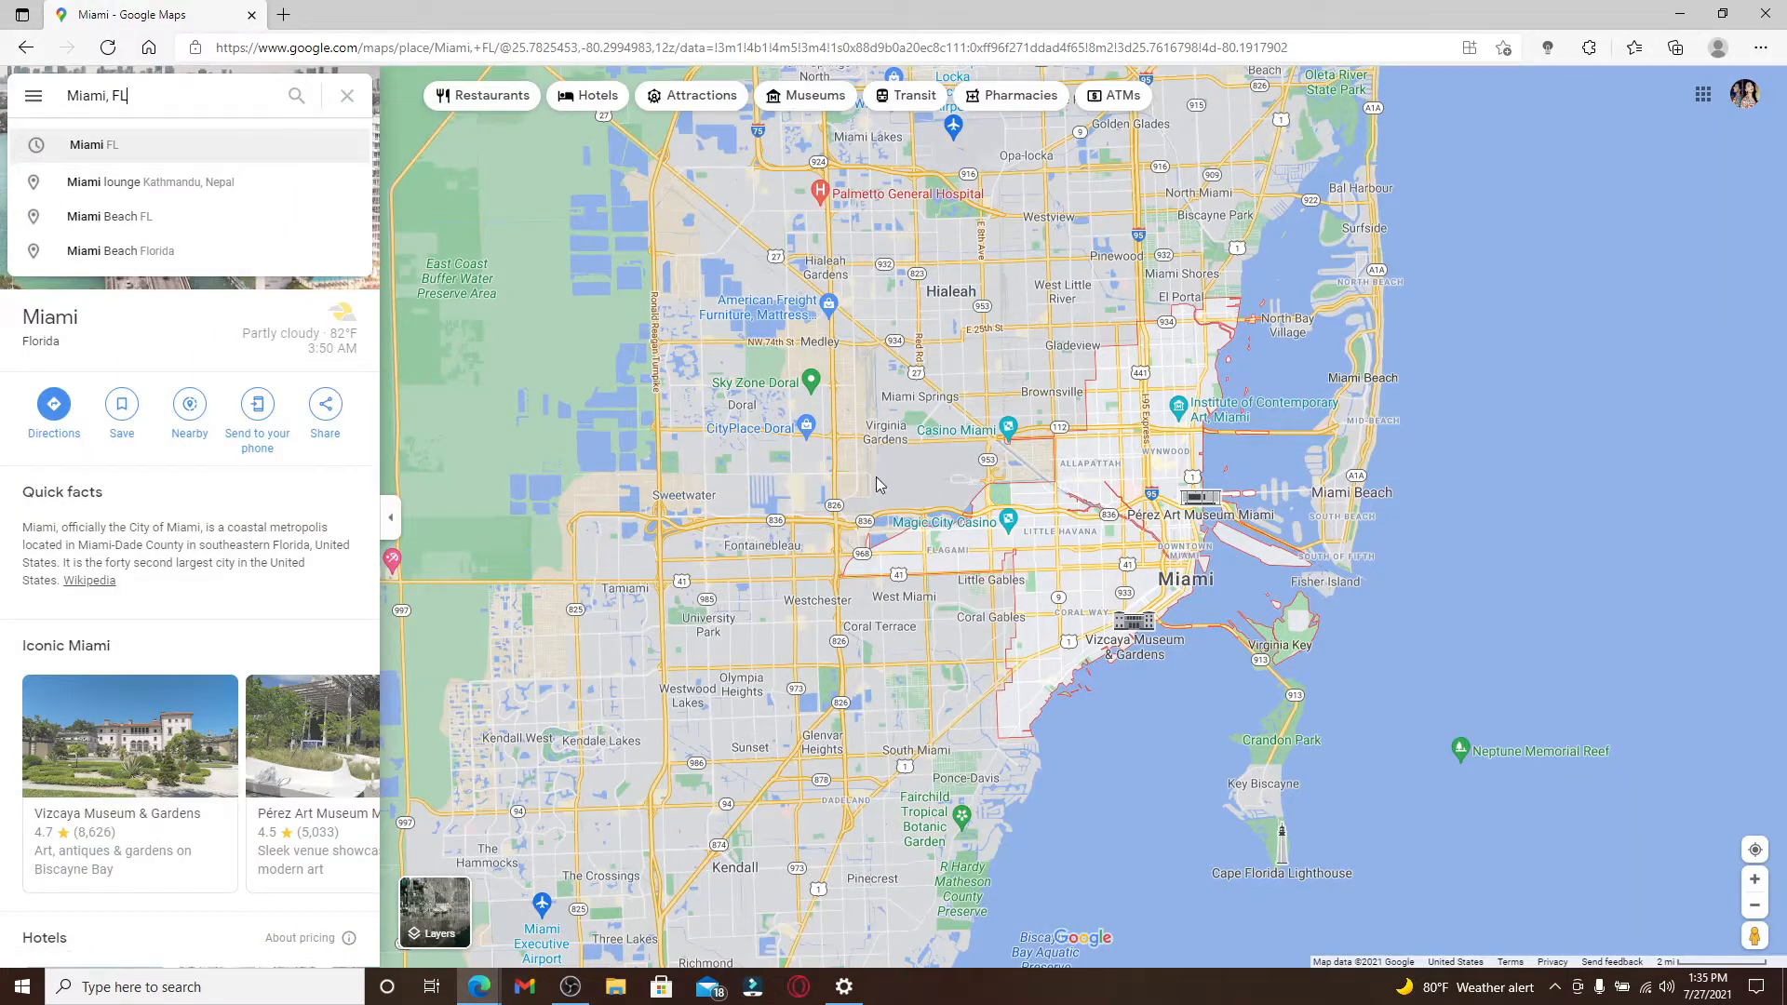
left_click(348, 95)
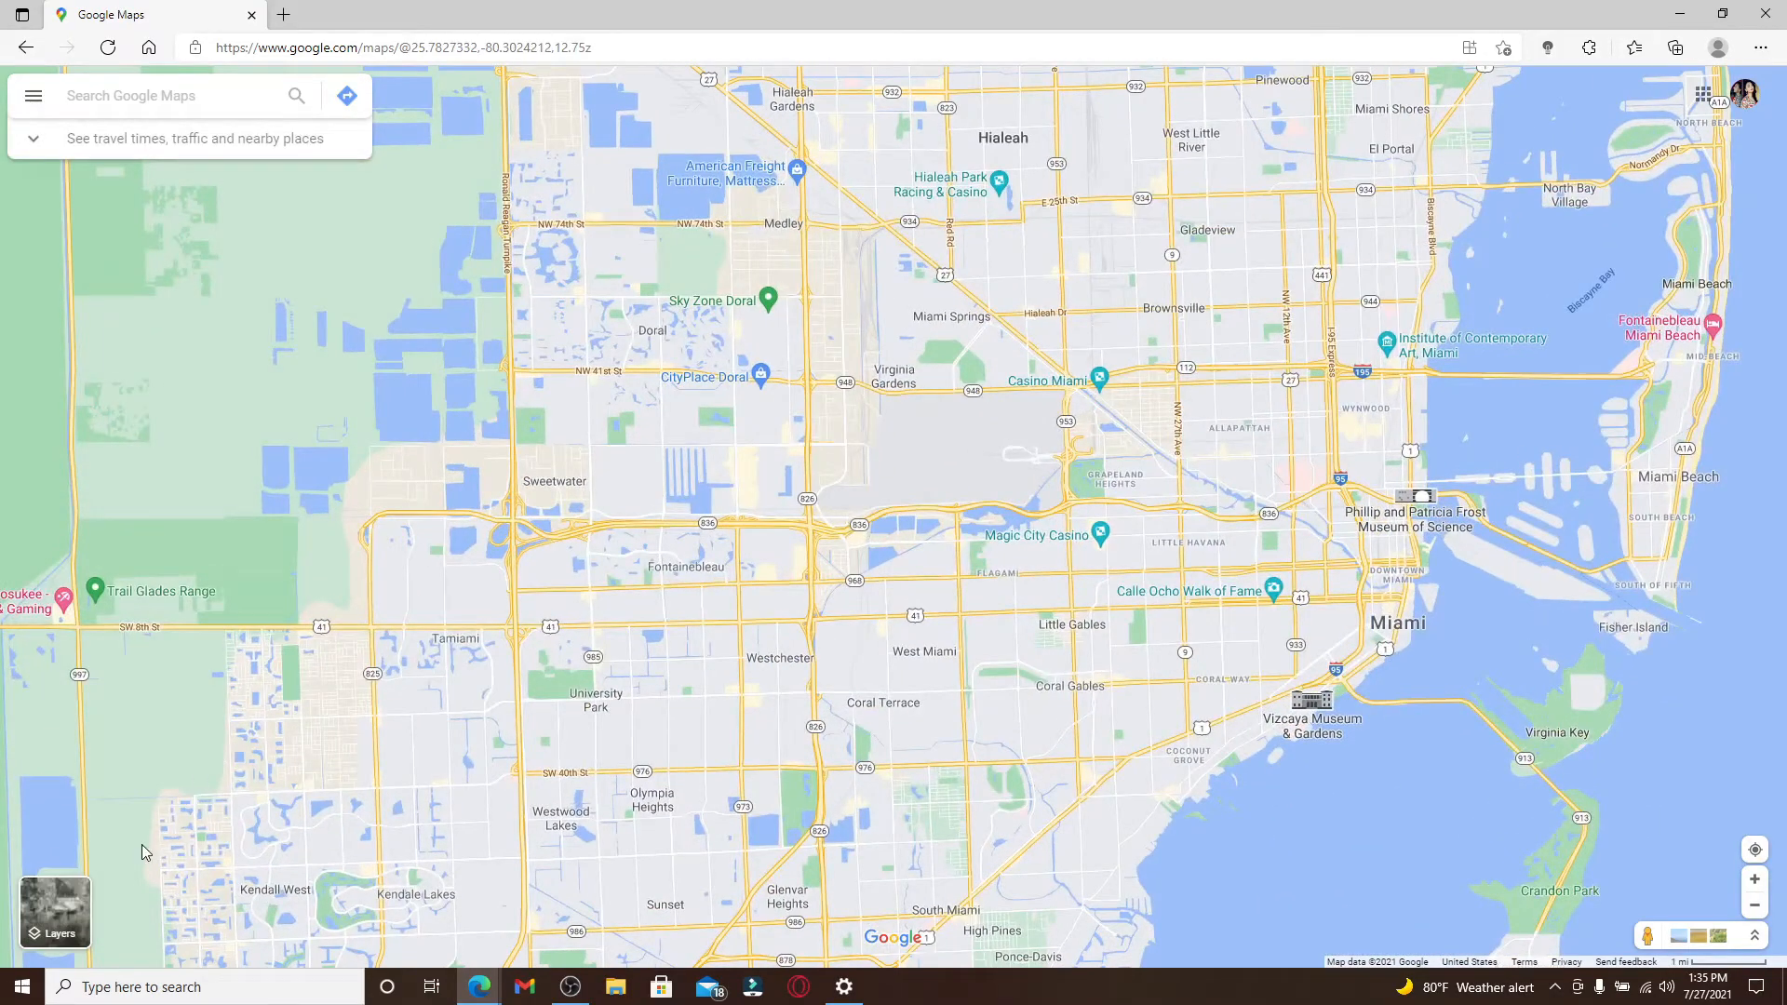
- Switch the Miami map to labelled satellite imagery via the Layers options
left_click(54, 912)
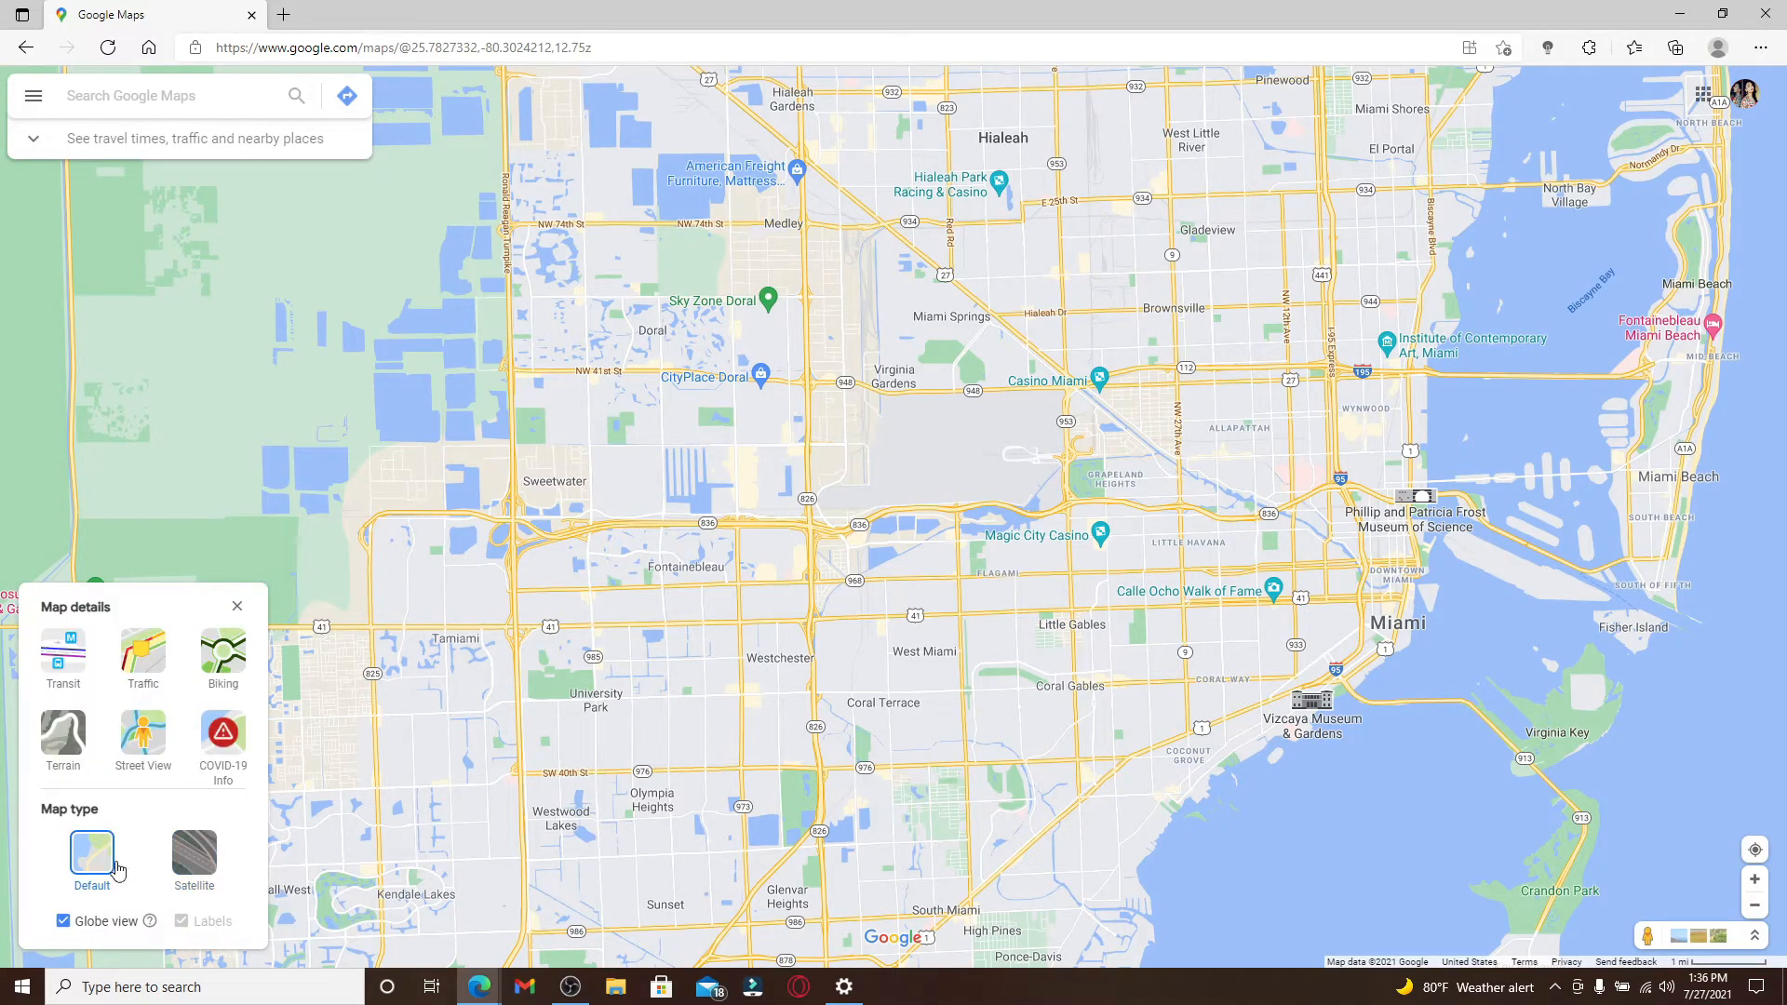
left_click(192, 855)
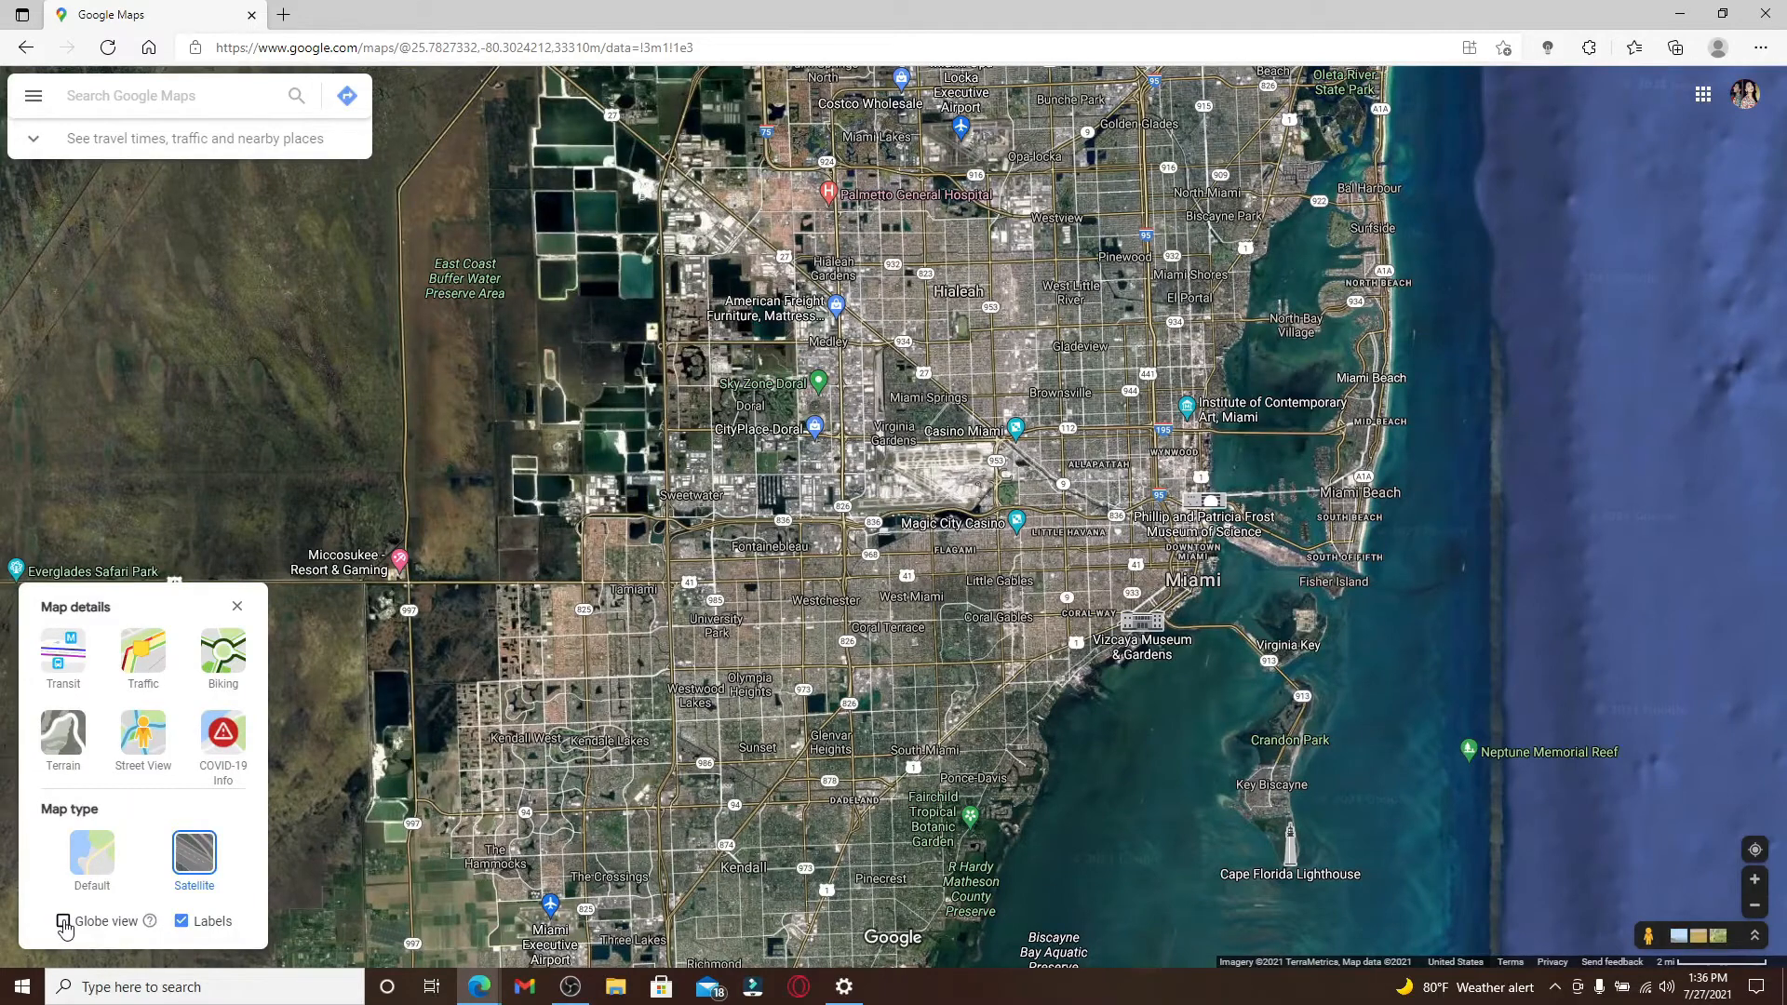
- Turn on Globe view for the satellite map of Miami
left_click(64, 921)
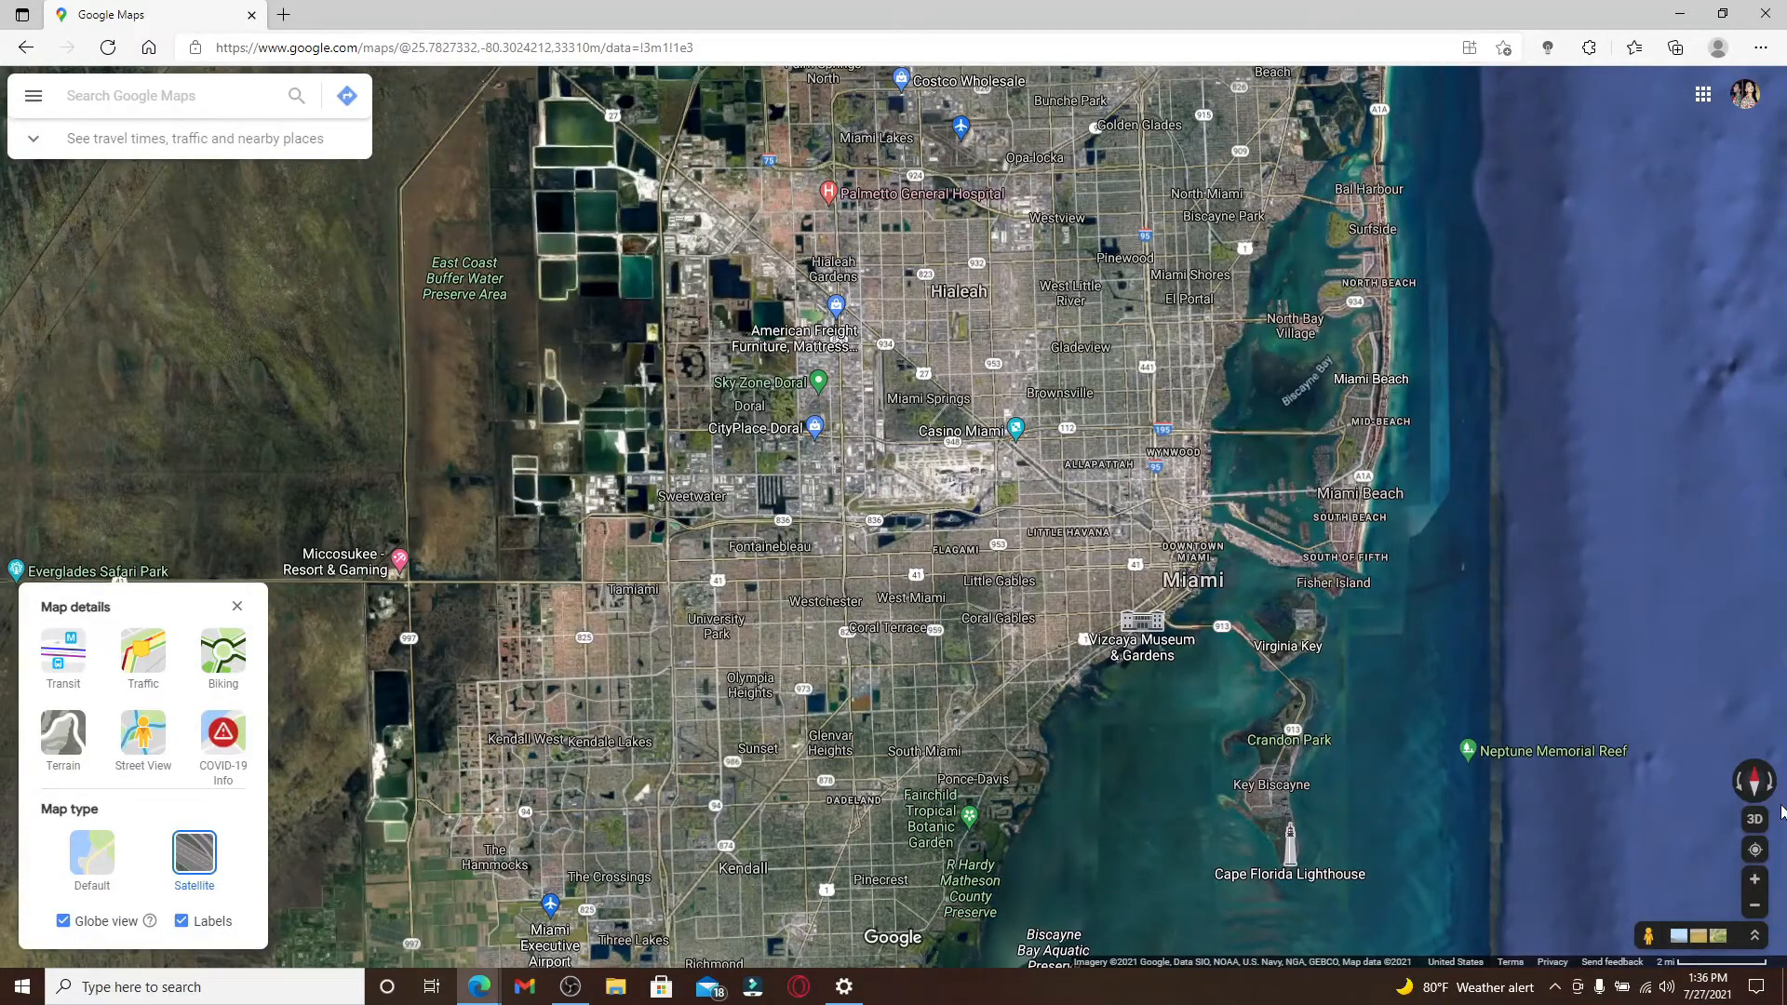
mouse_move(1755, 819)
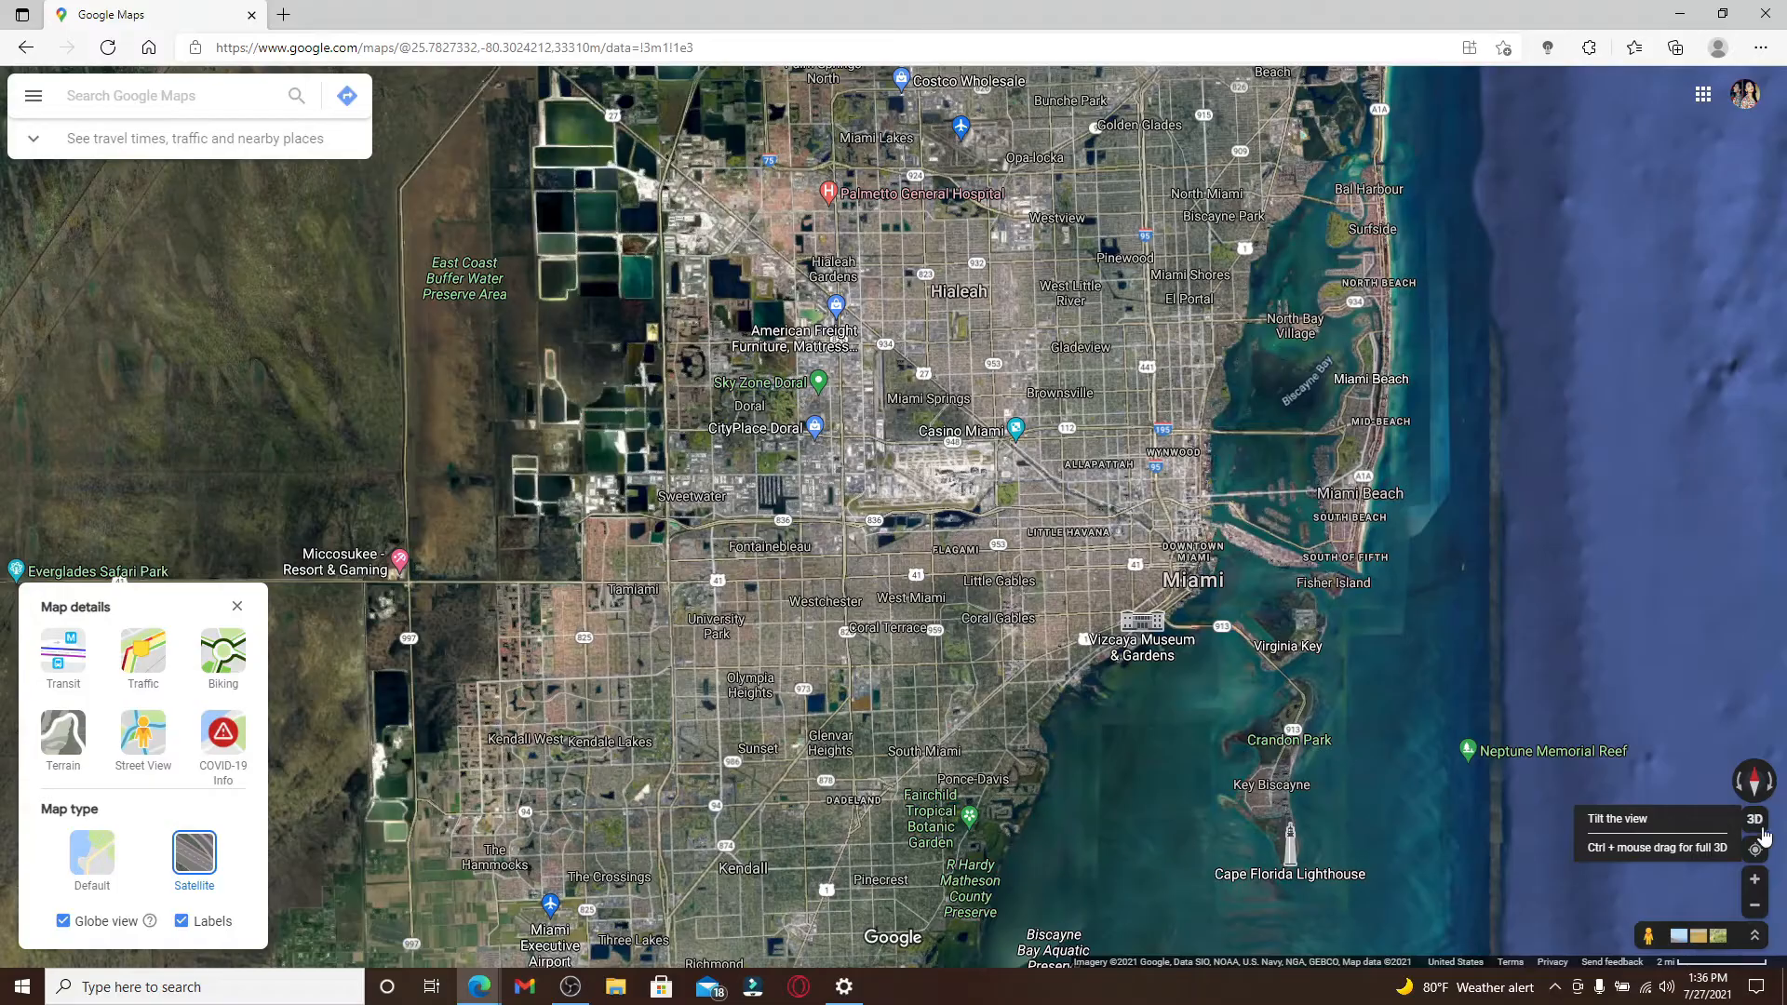
mouse_move(1708, 712)
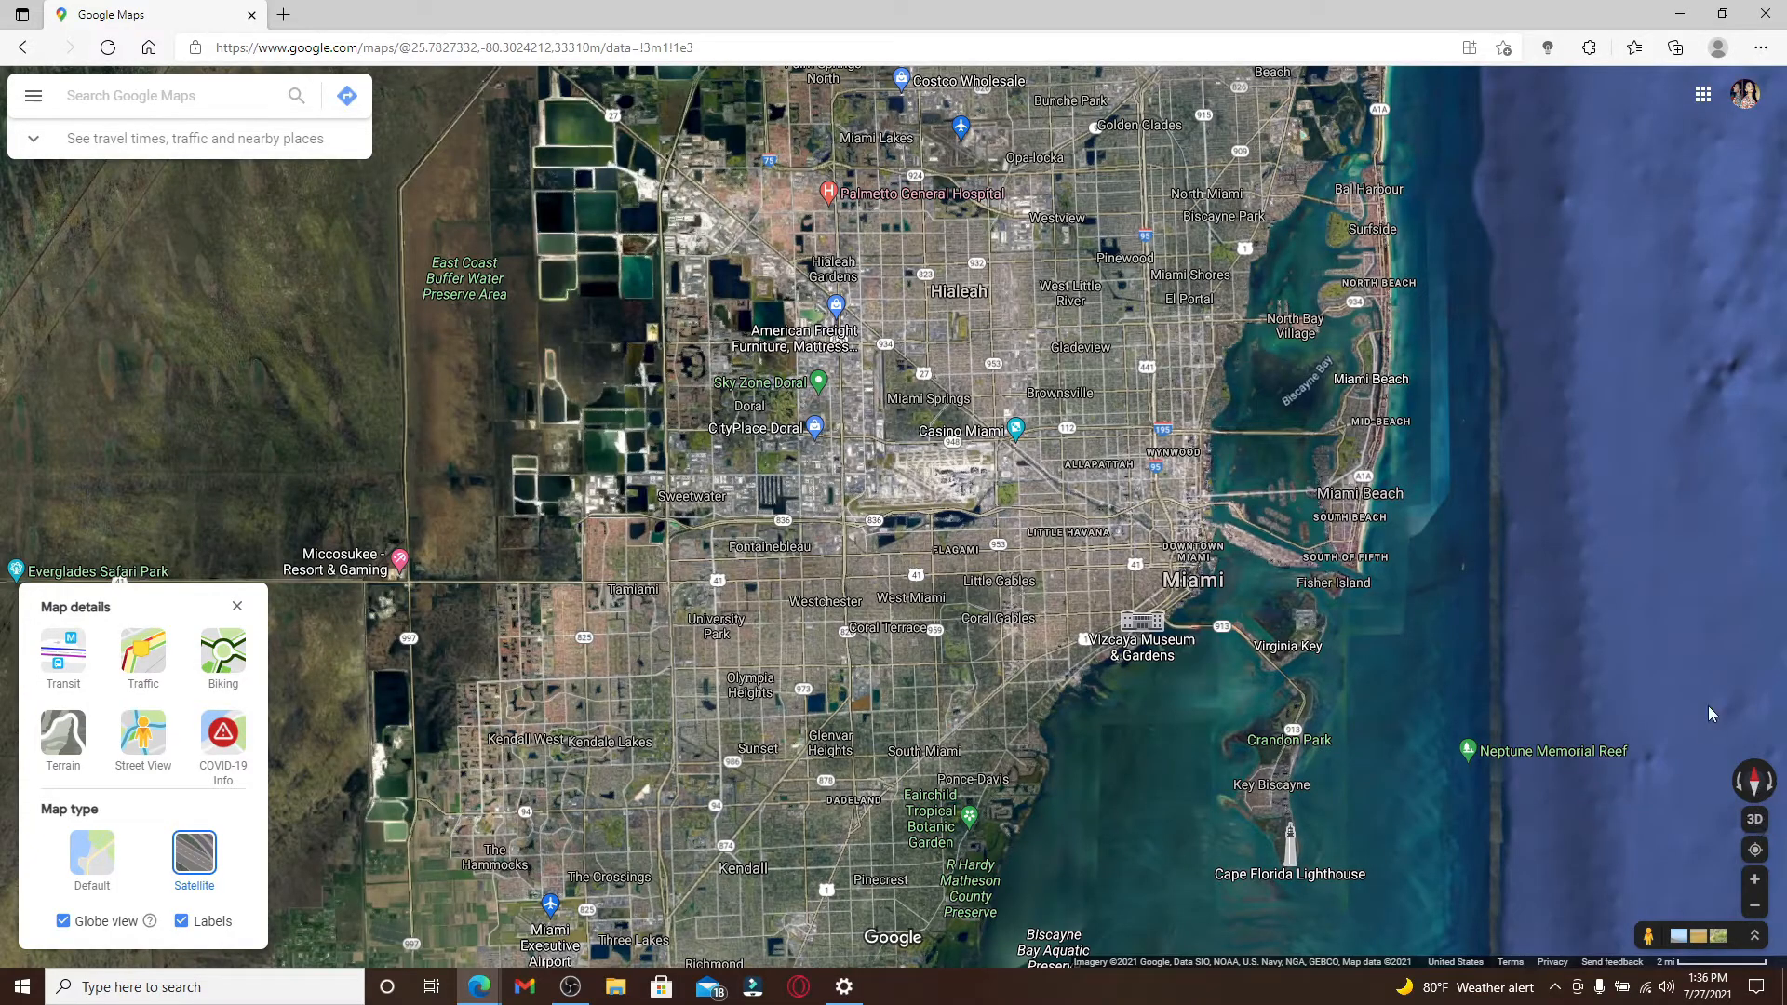
mouse_move(1755, 819)
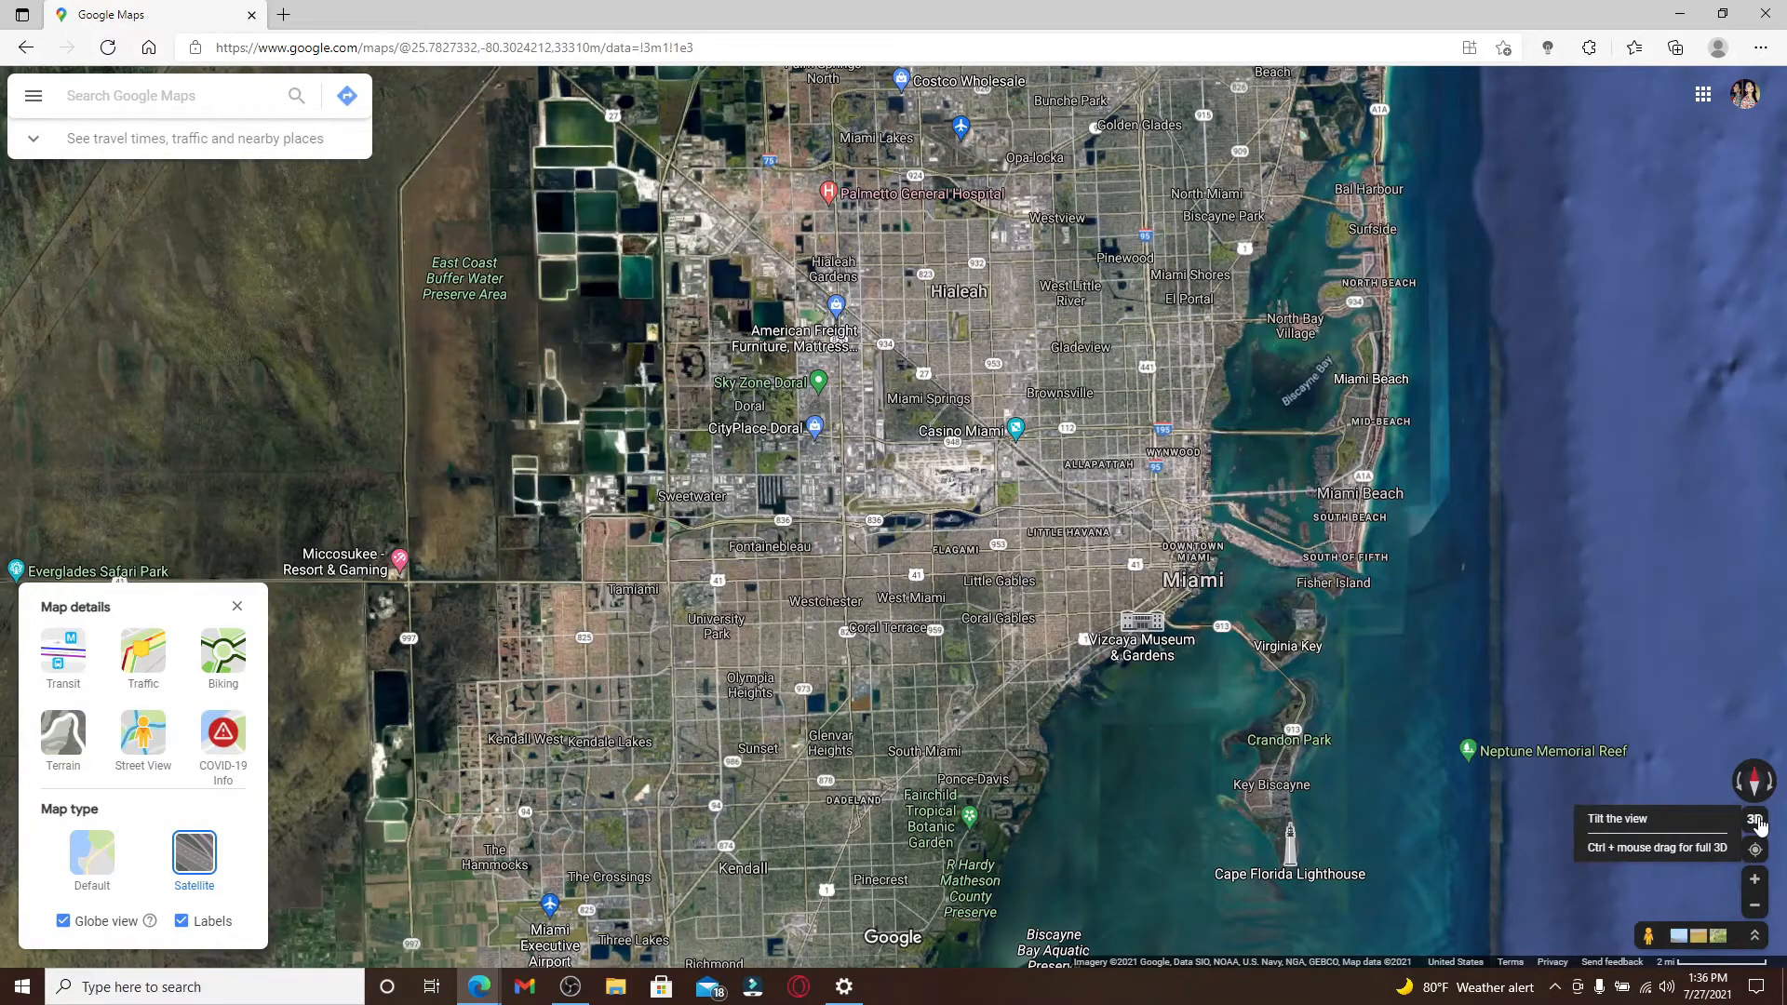
- Tilt into 3D and zoom to a close bird's-eye view of a Miami street
left_click(1757, 821)
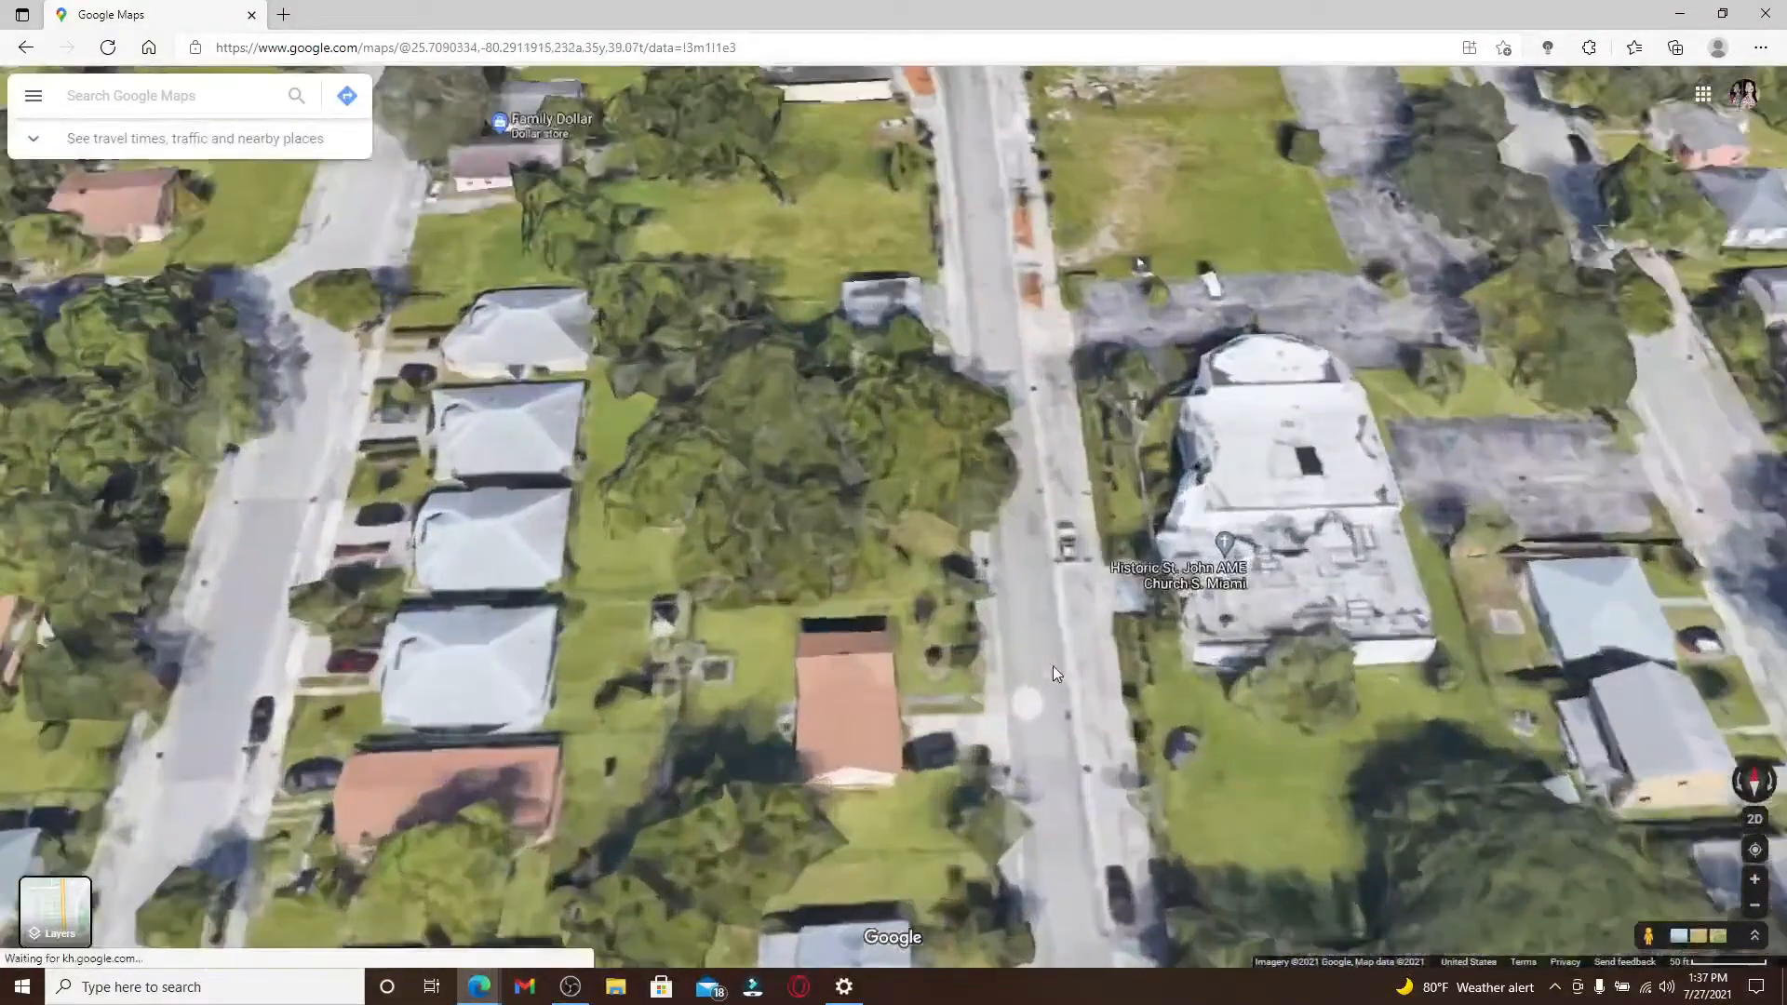
scroll("down", 3)
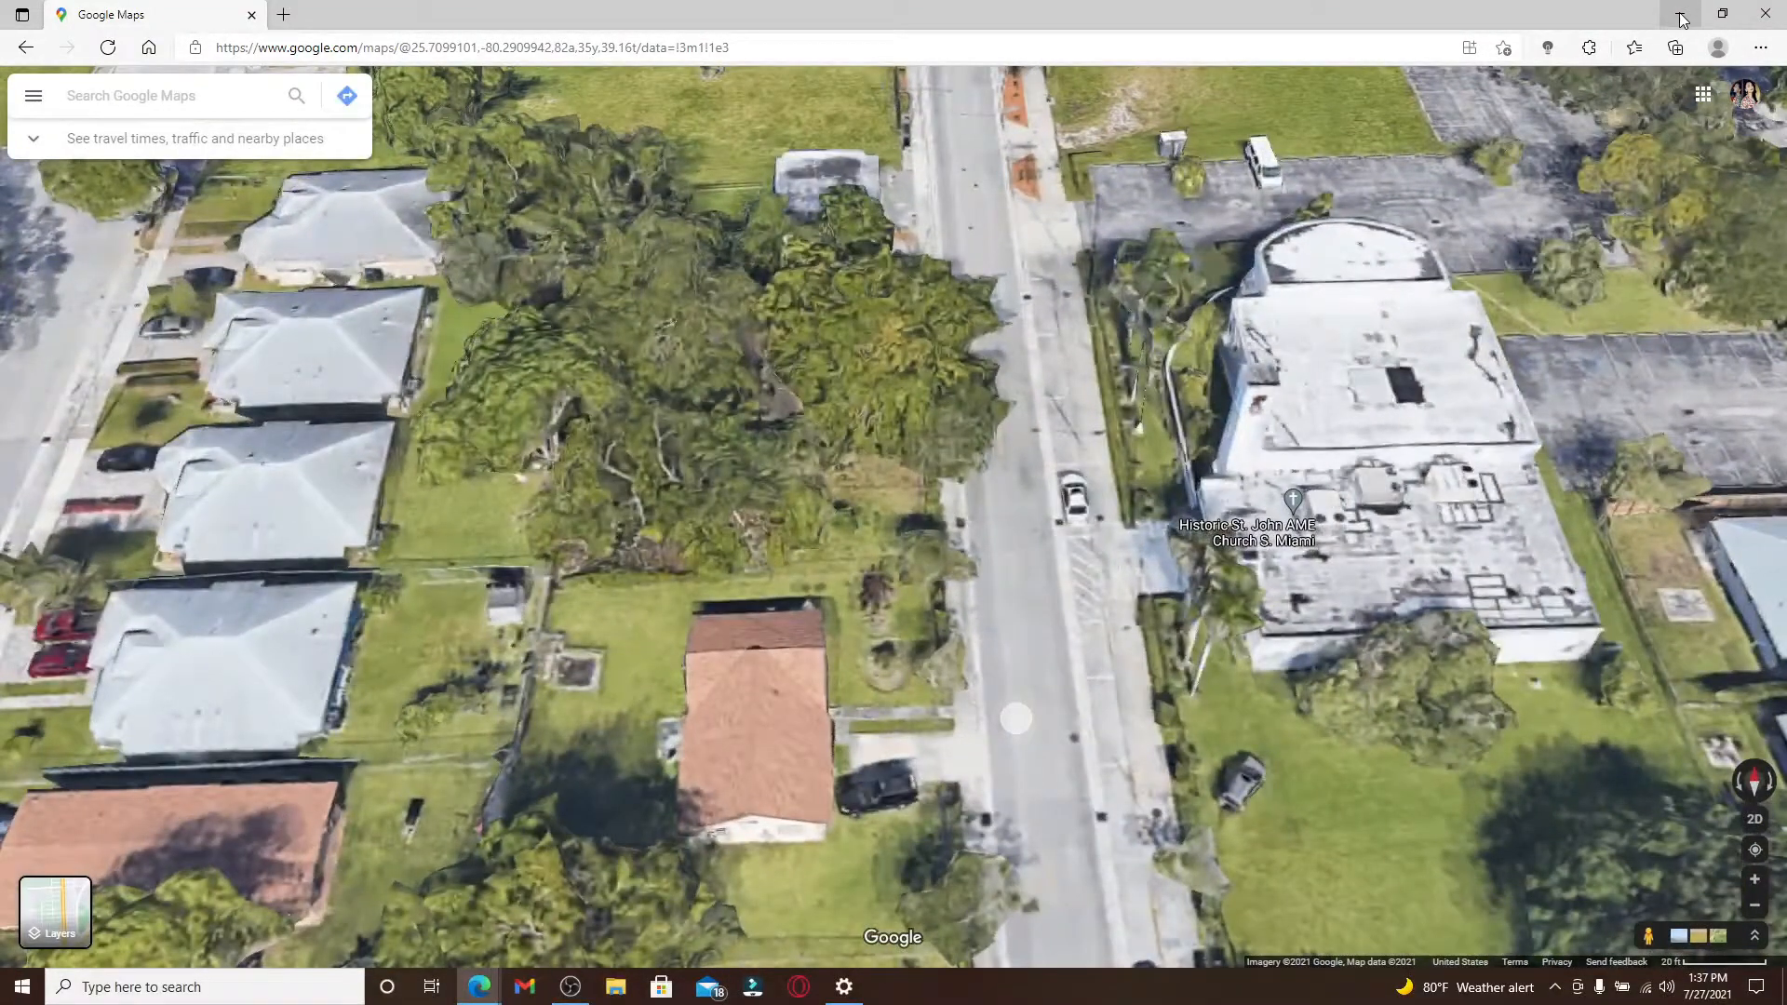